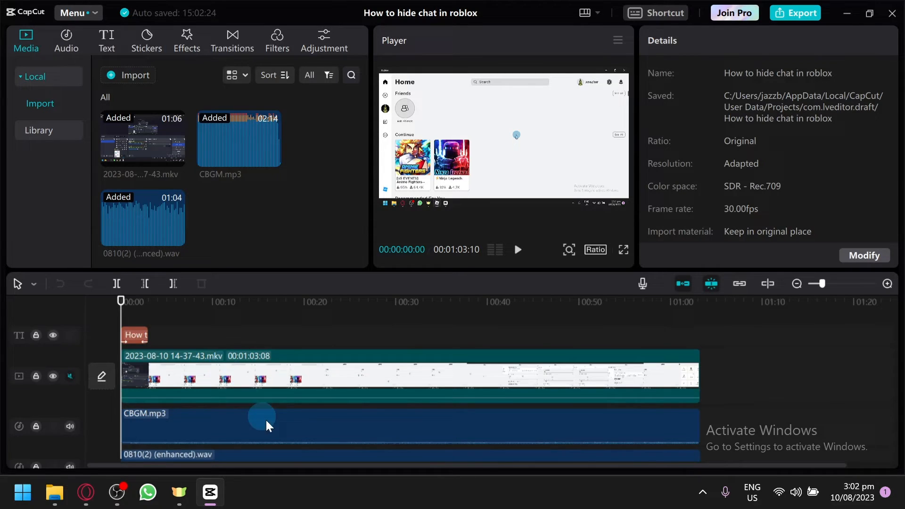
Select the 0810(2) (enhanced).wav voice-over clip to show its audio settings.
{"action": "left_click", "coordinate": [264, 422]}
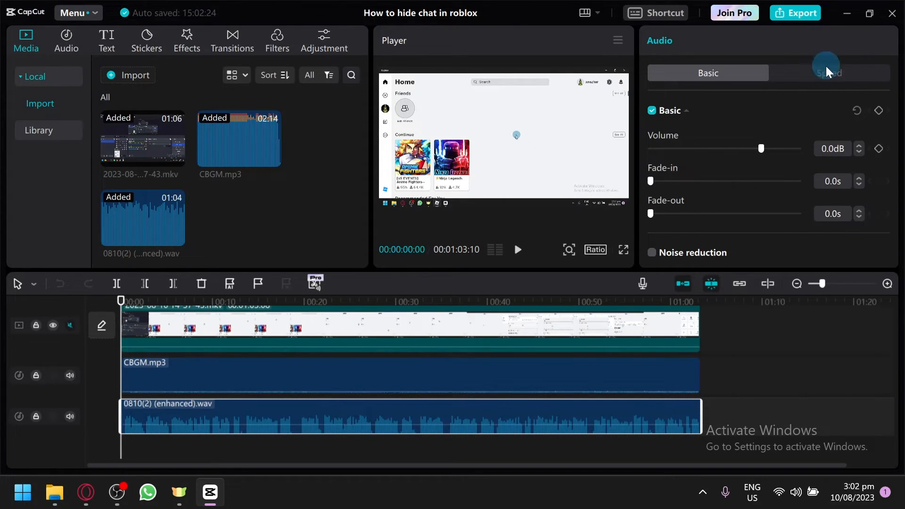
Set the voice-over speed to 1.5x, shortening it from 63.3s to 42.2s.
{"action": "left_click", "coordinate": [829, 72]}
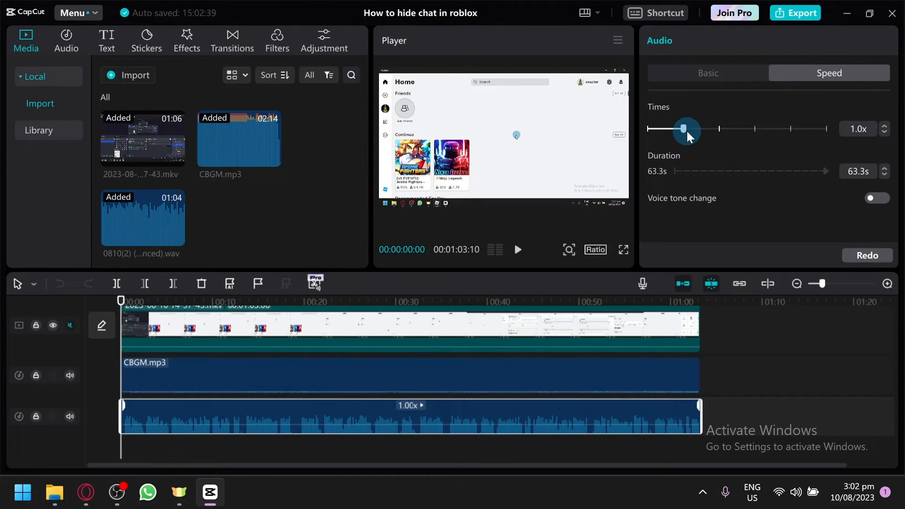
{"action": "left_click_drag", "start_coordinate": [686, 129], "coordinate": [701, 129]}
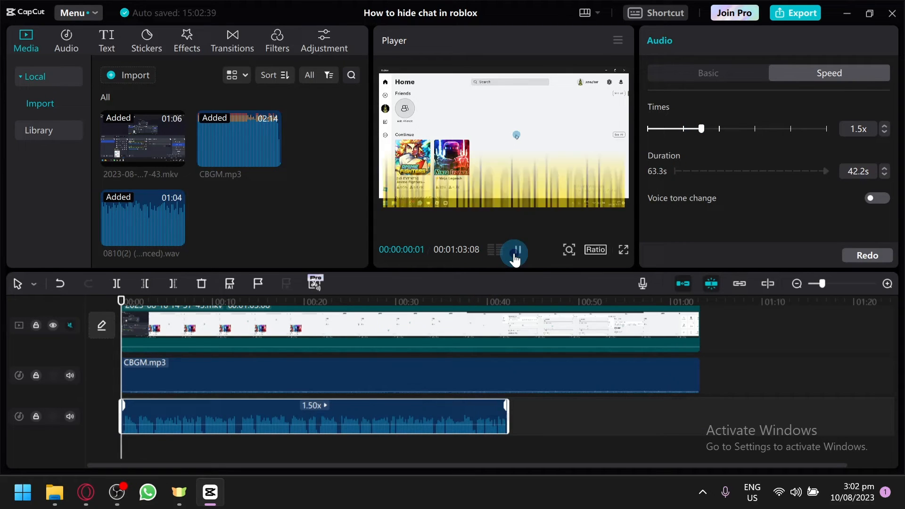
Pause the preview and enable Voice tone change on the 1.5x voice-over.
{"action": "left_click", "coordinate": [515, 249]}
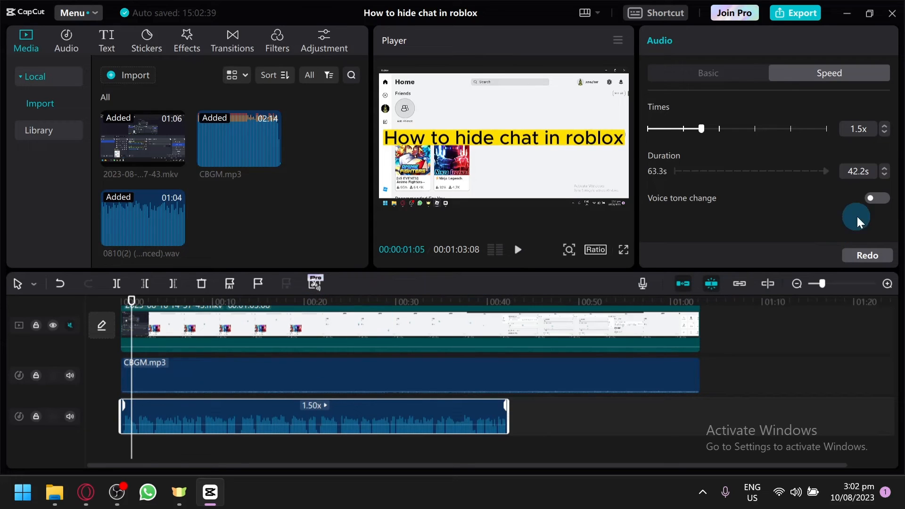
{"action": "left_click", "coordinate": [876, 199]}
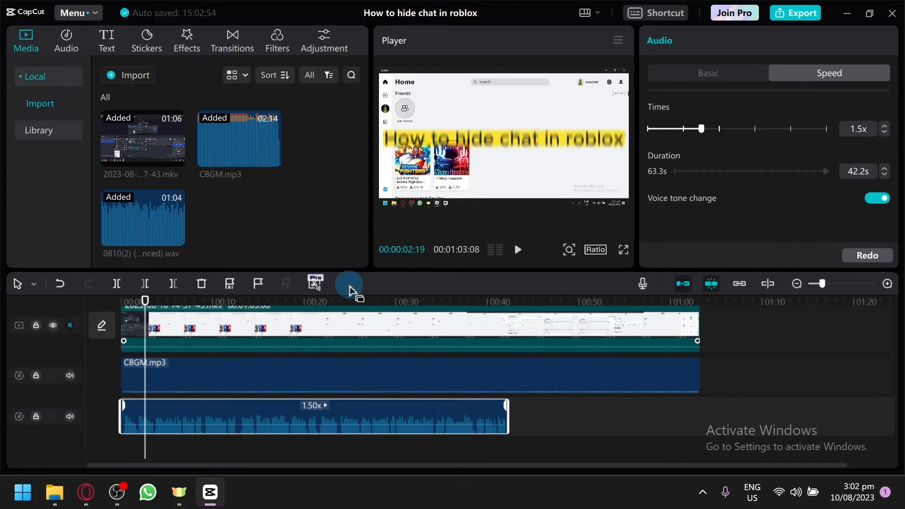
{"action": "mouse_move", "coordinate": [670, 413]}
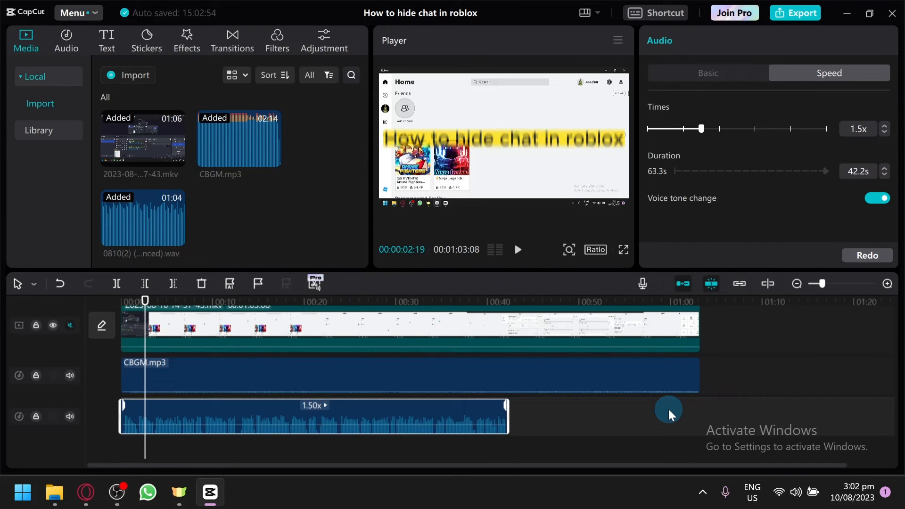